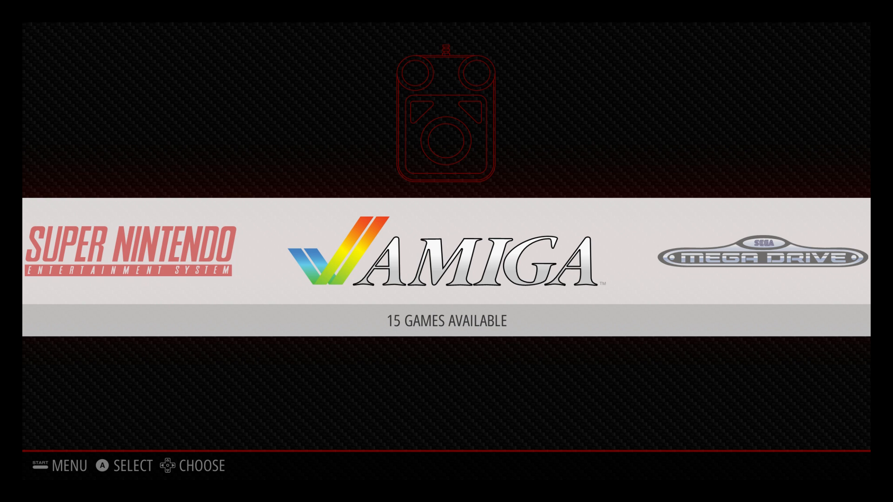
Scroll the system carousel right until RetroPie Configuration is centered.
scroll("right", 3)
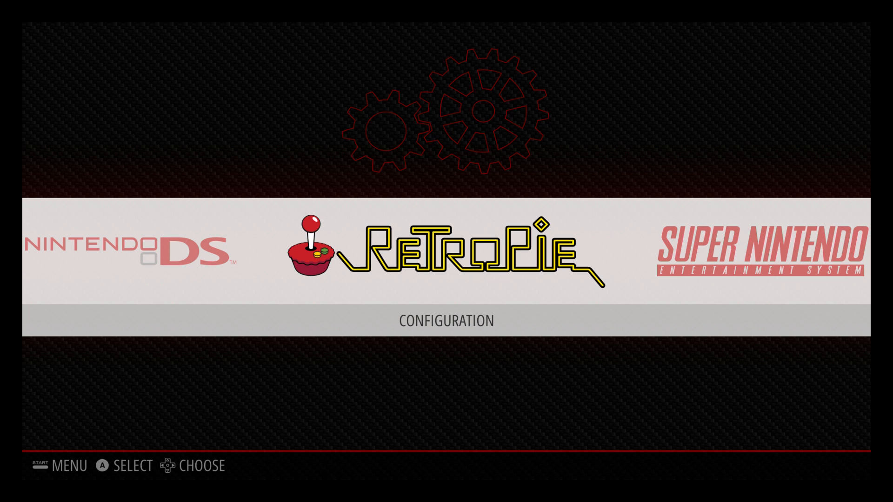
scroll("right", 3)
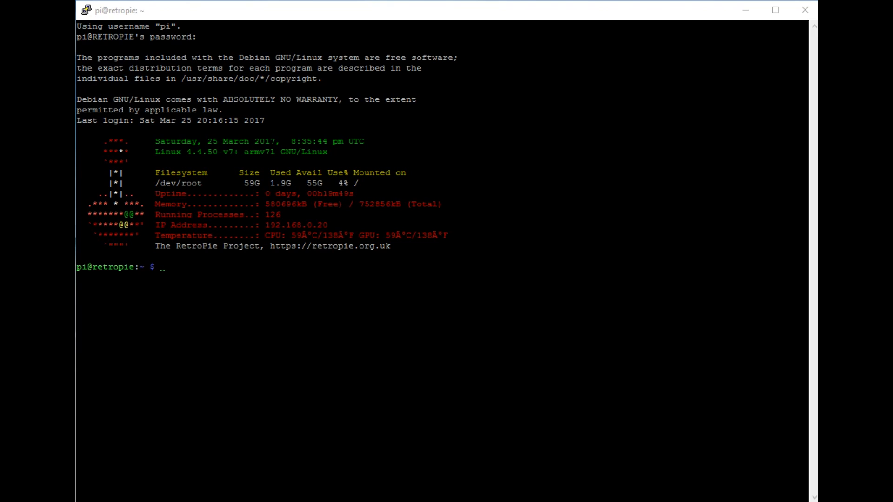
Enter the command sudo apt-get install mpg123 at the pi shell prompt.
type("sudo apt-get install mpg123")
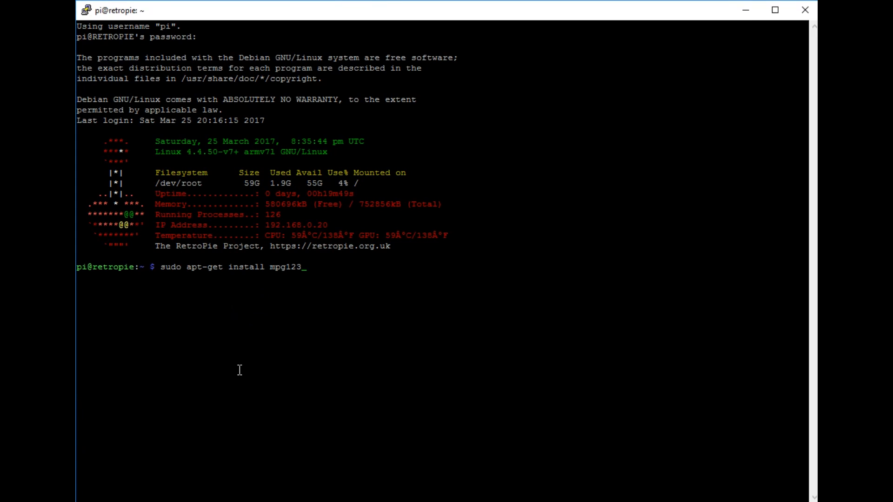
mouse_move(239, 265)
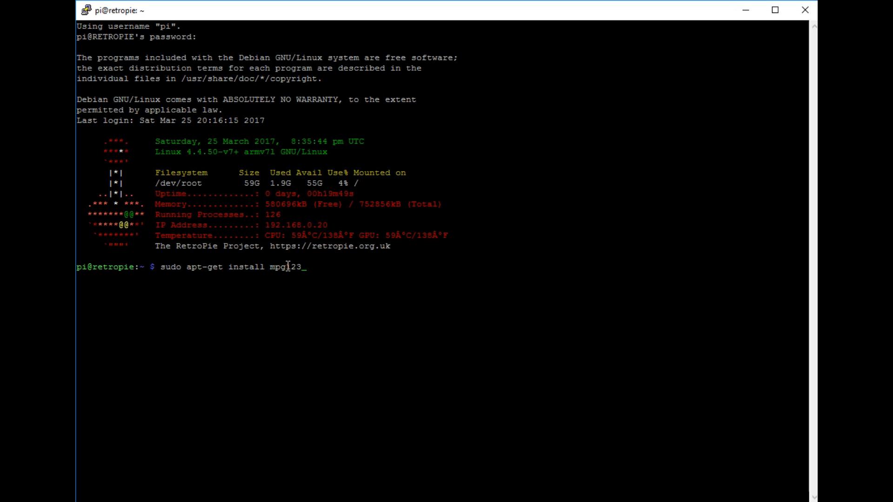
mouse_move(156, 273)
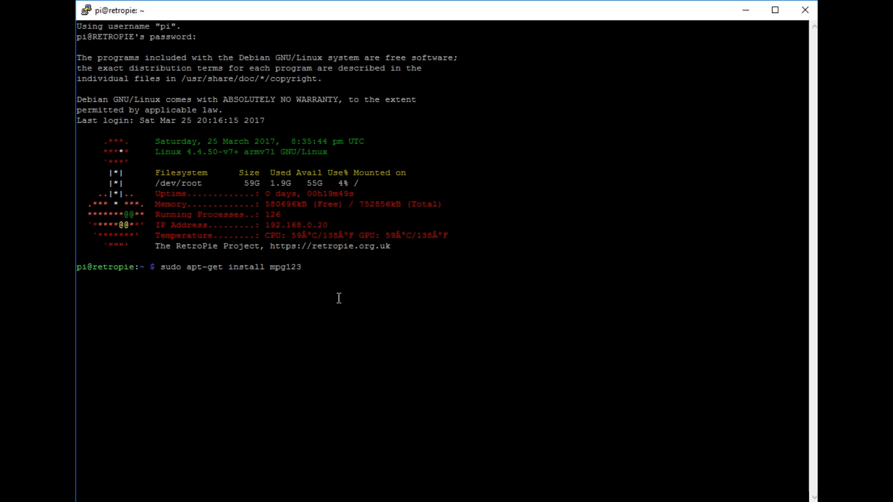
mouse_move(379, 296)
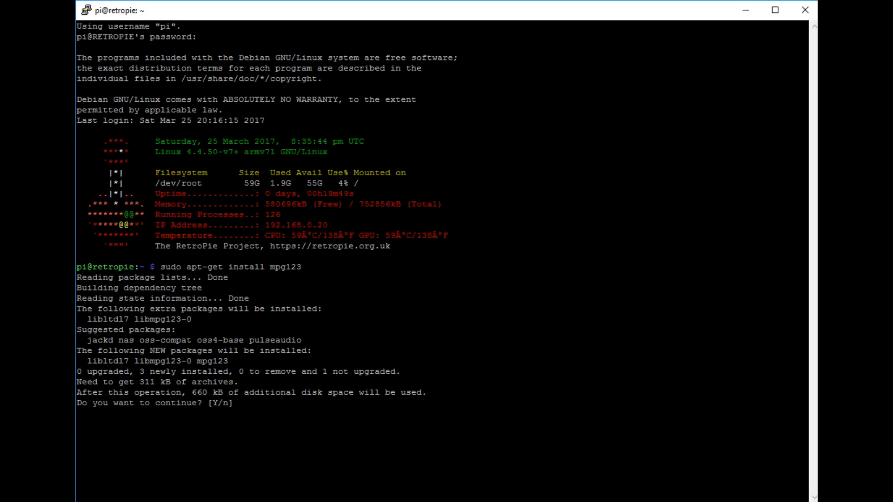
Answer y to the continue prompt so apt-get installs mpg123 and its libraries.
type("y")
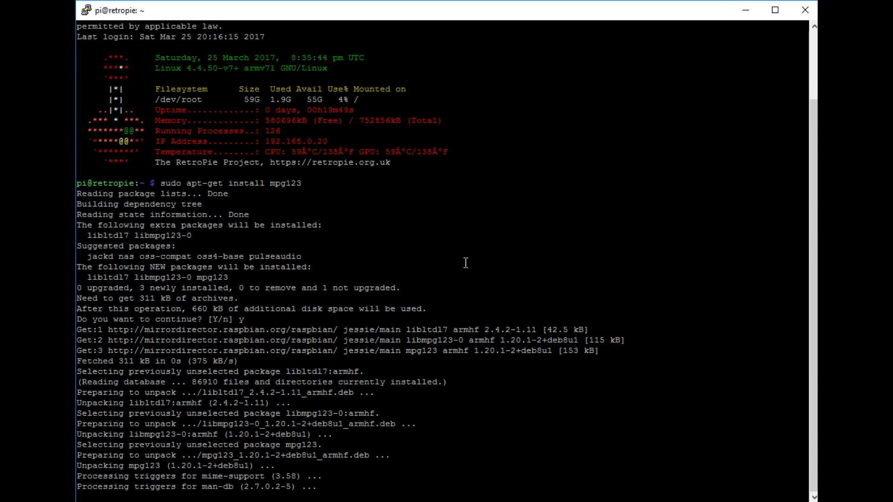
mouse_move(687, 188)
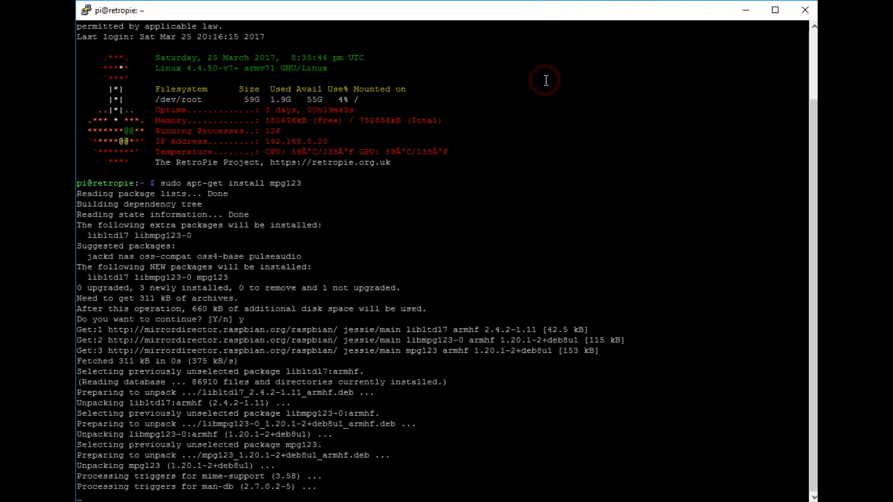
mouse_move(595, 73)
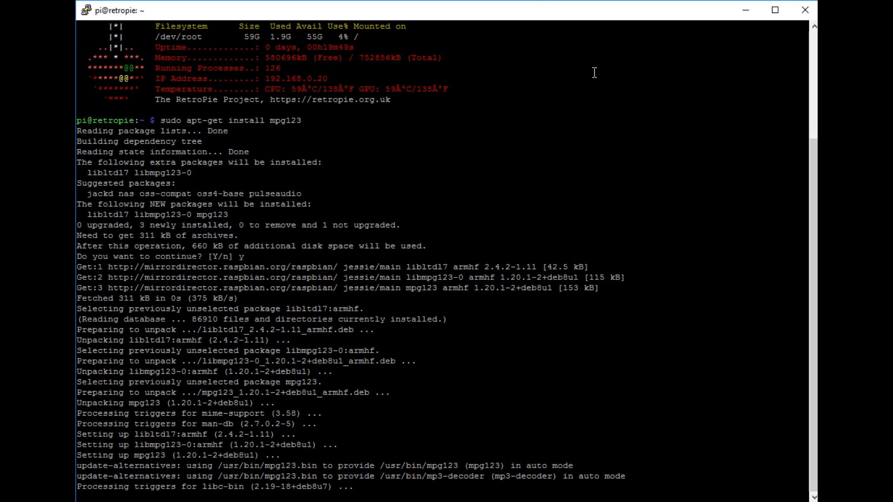
mouse_move(619, 74)
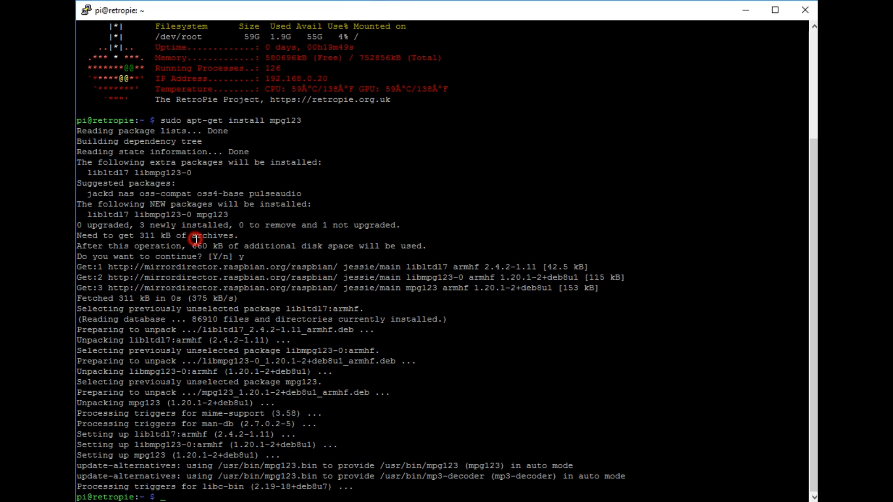
Edit /opt/retropie/configs/all/autostart.sh in nano to start mpg123 music from /home/pi/bgm, then save.
type("sudo nano /opt/retropie/configs/all/autostart.sh")
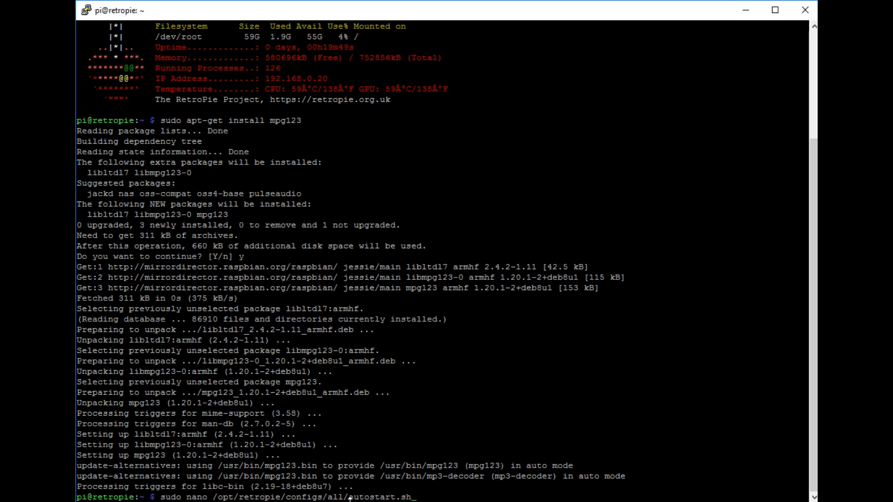
mouse_move(480, 426)
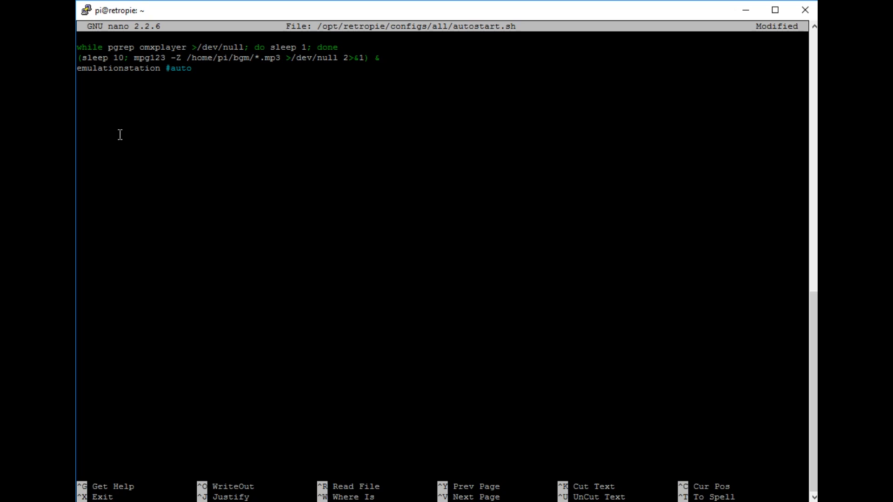
mouse_move(135, 57)
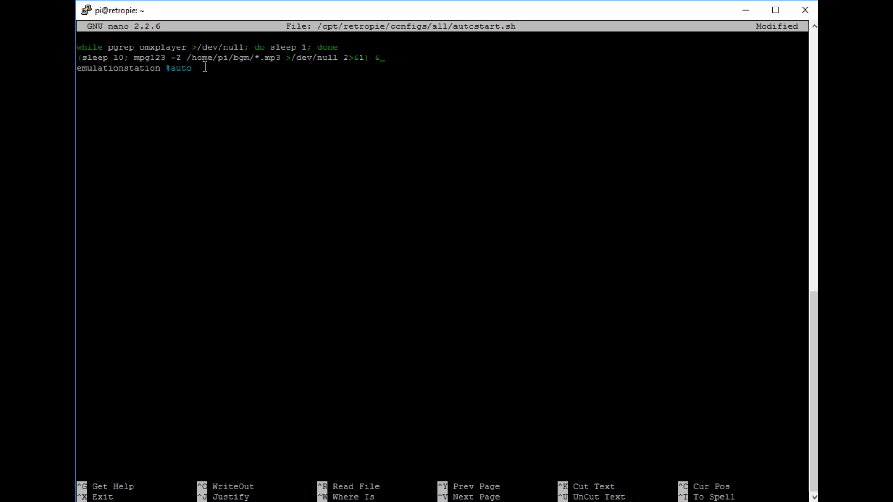
mouse_move(249, 68)
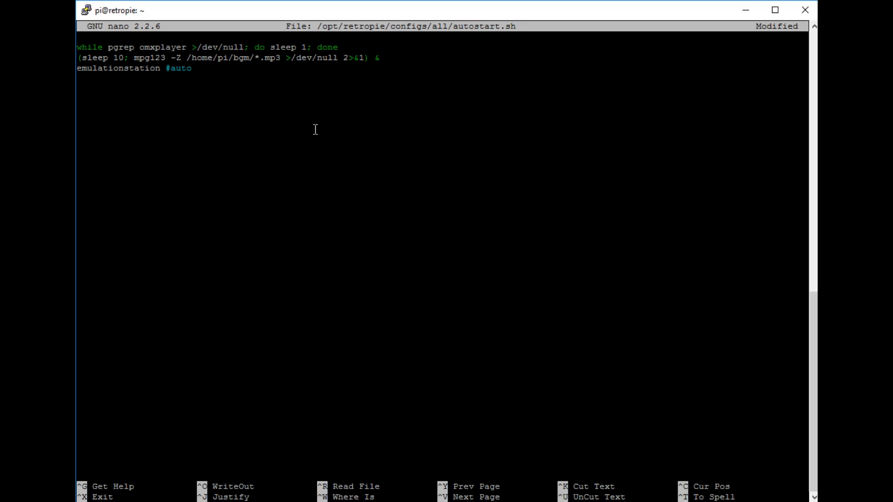
mouse_move(295, 90)
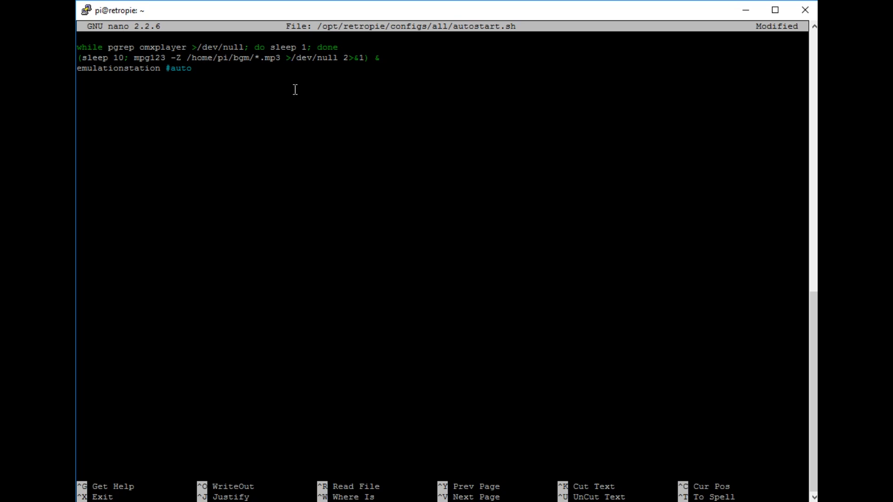
mouse_move(260, 169)
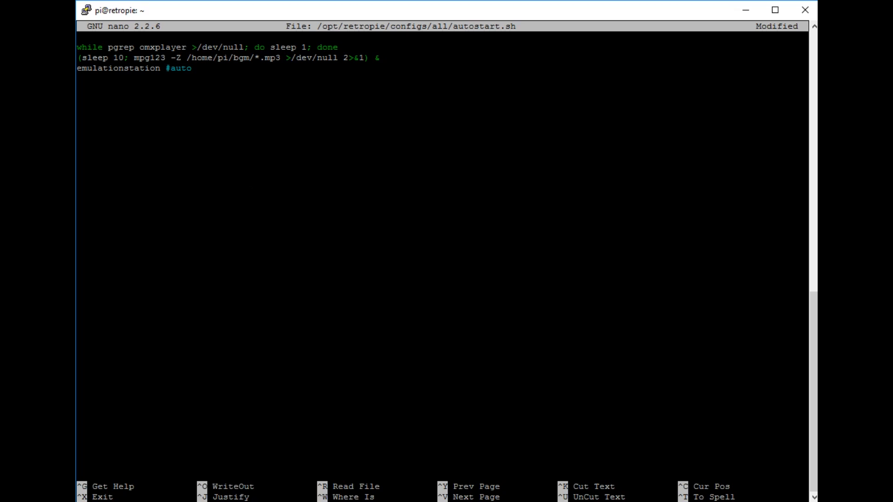
key("ctrl+x")
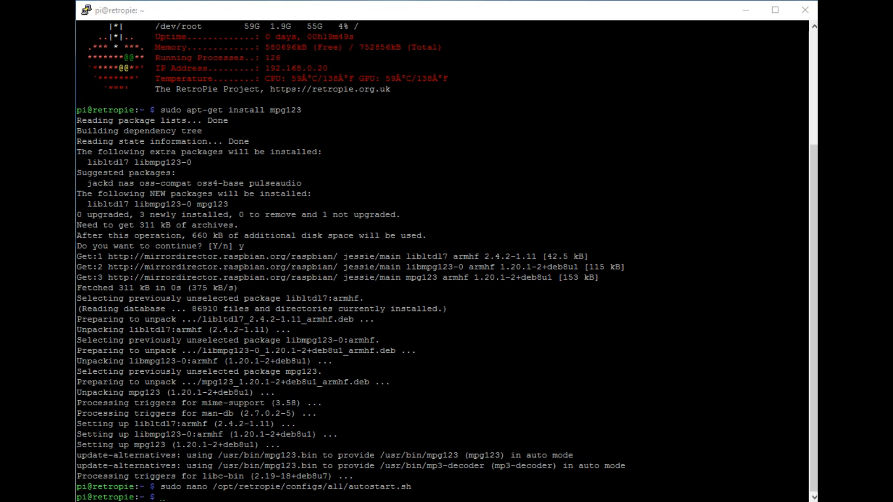
Create /opt/retropie/configs/all/runcommand-onstart.sh in nano.
type("sudo nano /opt/retropie/configs/all/runcommand-onstart.sh")
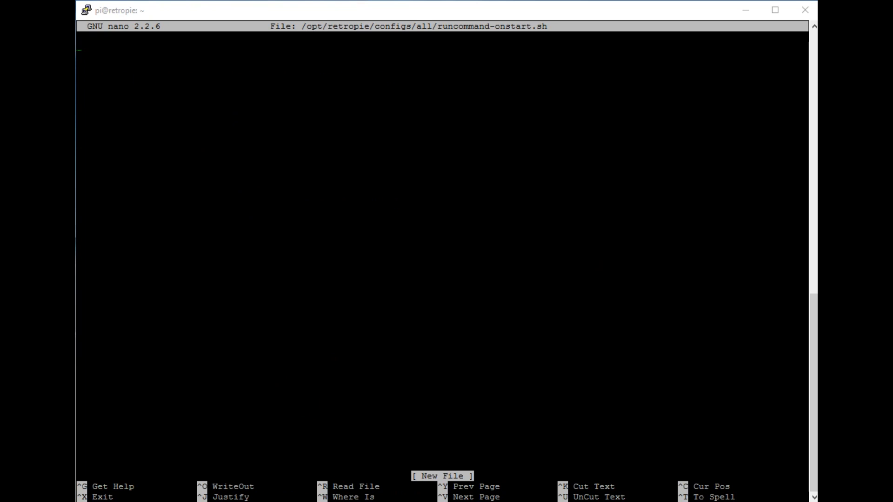
Add the line pkill -STOP mpg123 to runcommand-onstart.sh and save it.
type("pkill -STOP mpg123")
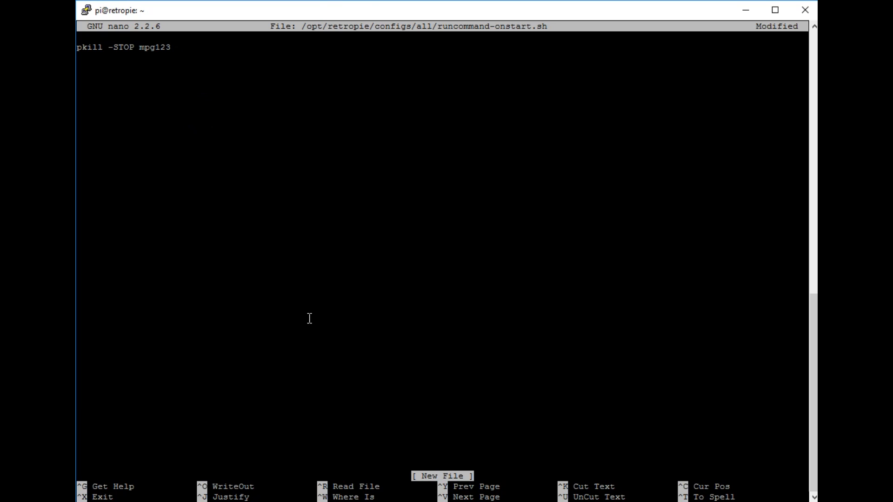
key("ctrl+x")
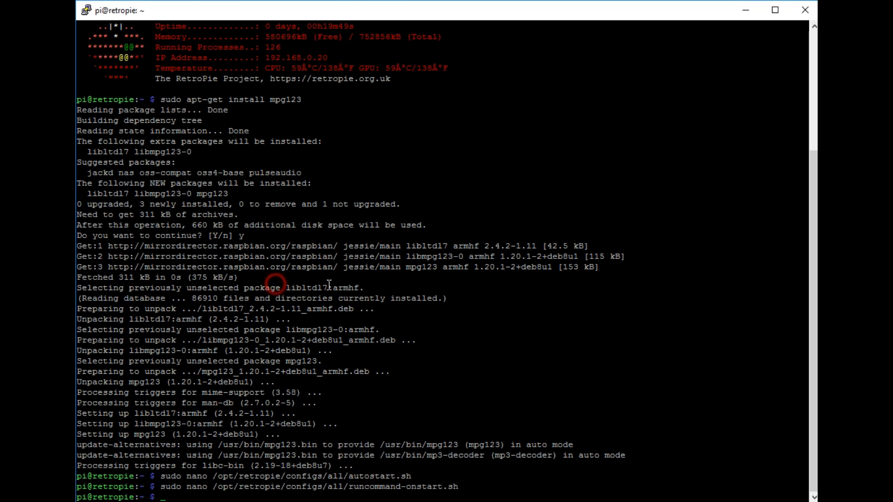
Create runcommand-onend.sh holding pkill -CONT mpg123 and save it.
type("sudo nano /opt/retropie/configs/all/runcommand-onend.sh")
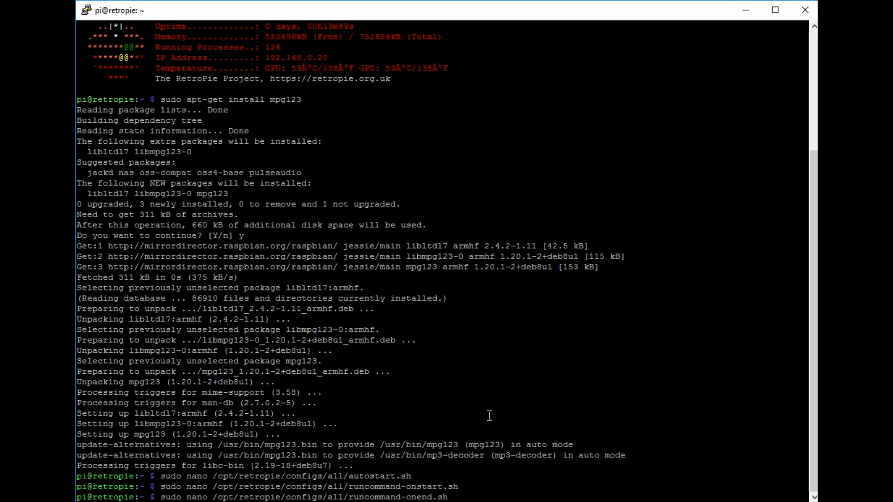
key("Return")
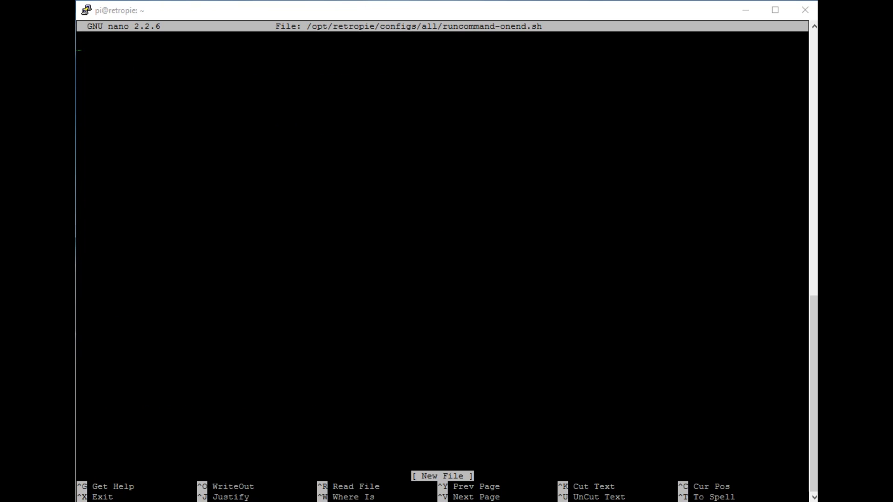
mouse_move(291, 142)
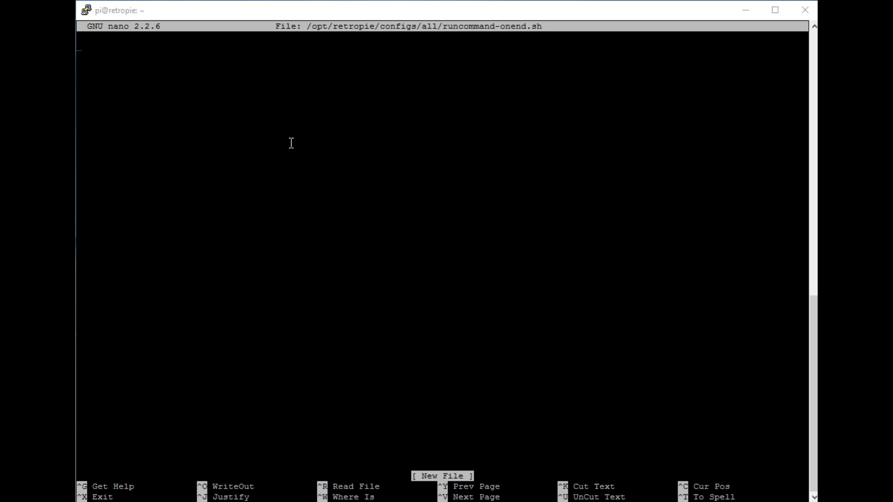
type("pkill -CONT mpg123")
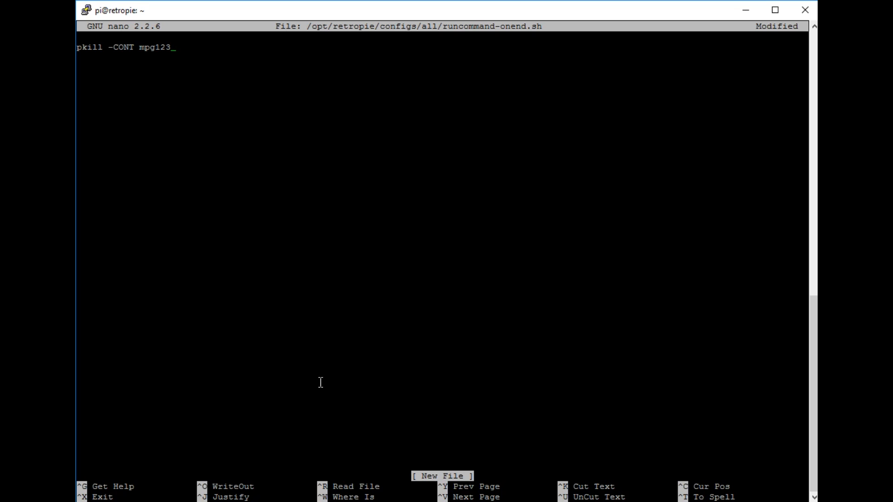
key("ctrl+x")
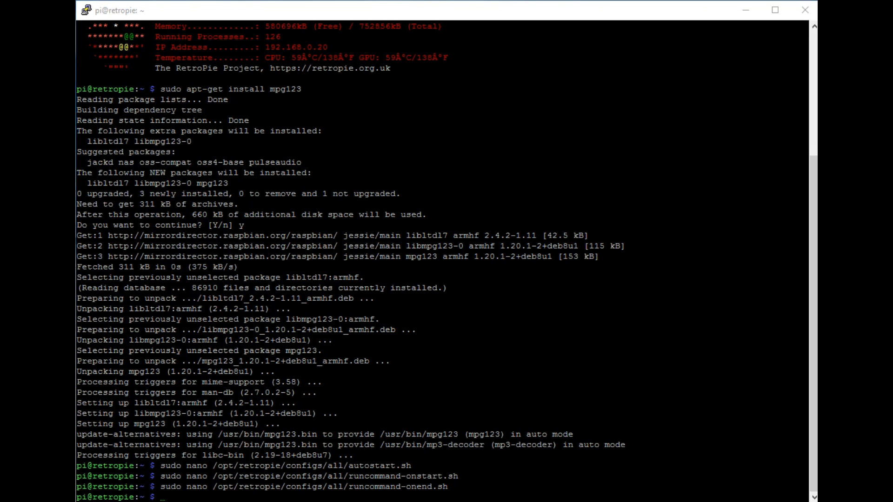
Run sudo chmod a+x on runcommand-onstart.sh and runcommand-onend.sh.
type("sudo chmod a+x /opt/retropie/configs/all/runcommand-onstart.sh")
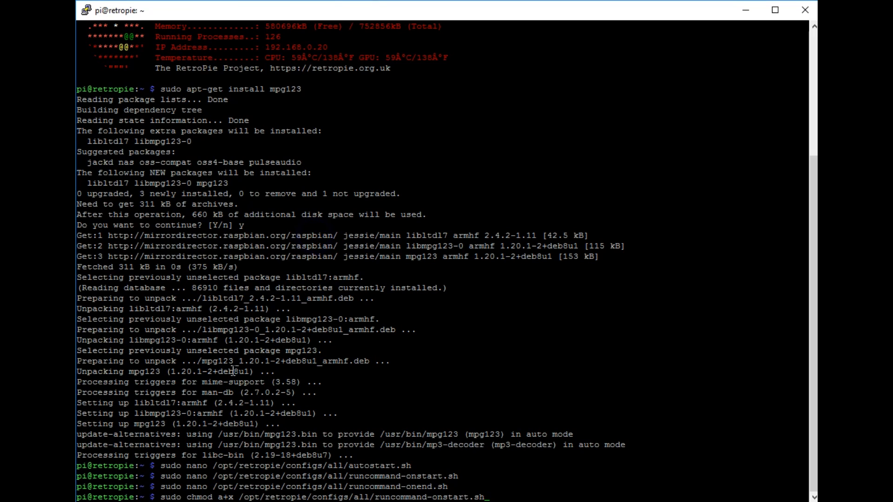
mouse_move(199, 497)
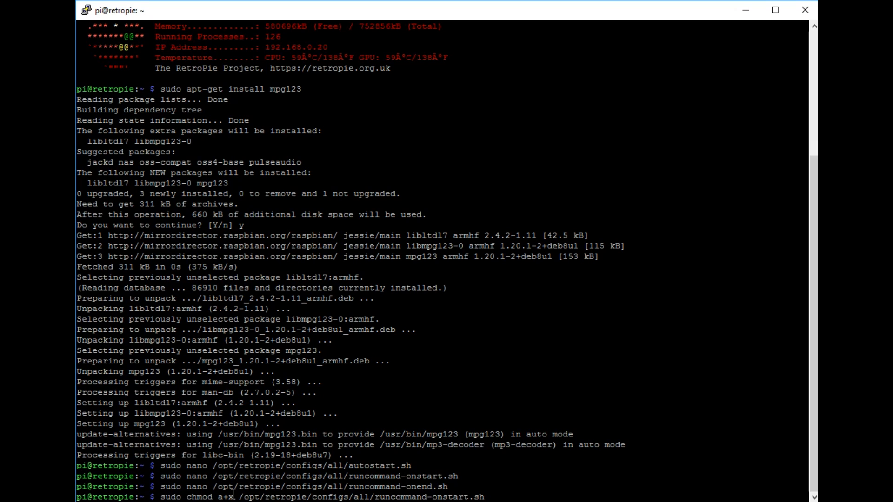
mouse_move(350, 496)
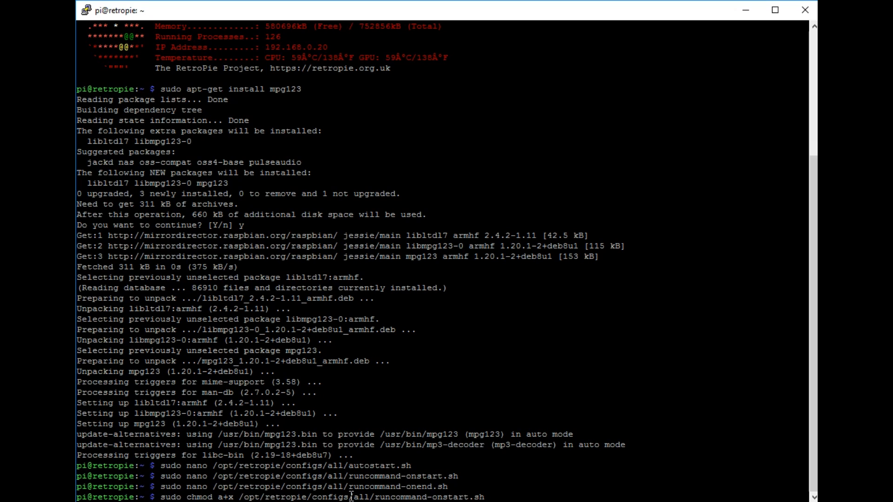
mouse_move(494, 409)
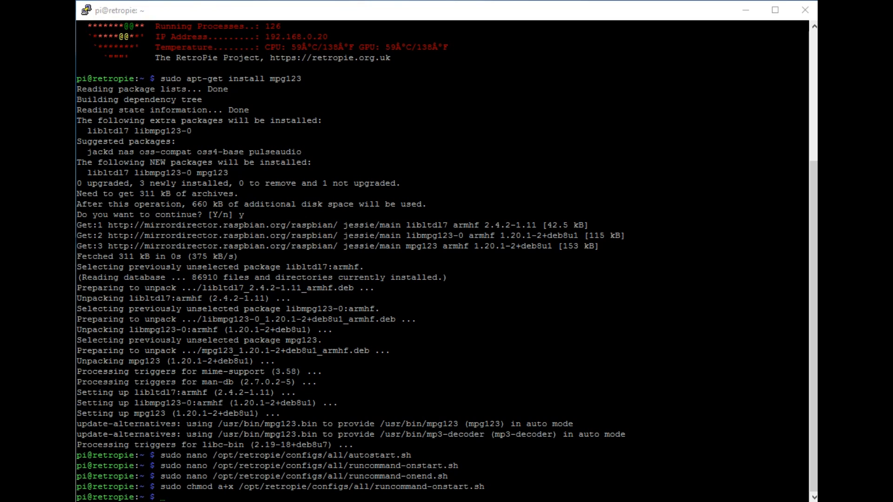
type("sudo chmod a+x /opt/retropie/configs/all/runcommand-onend.sh")
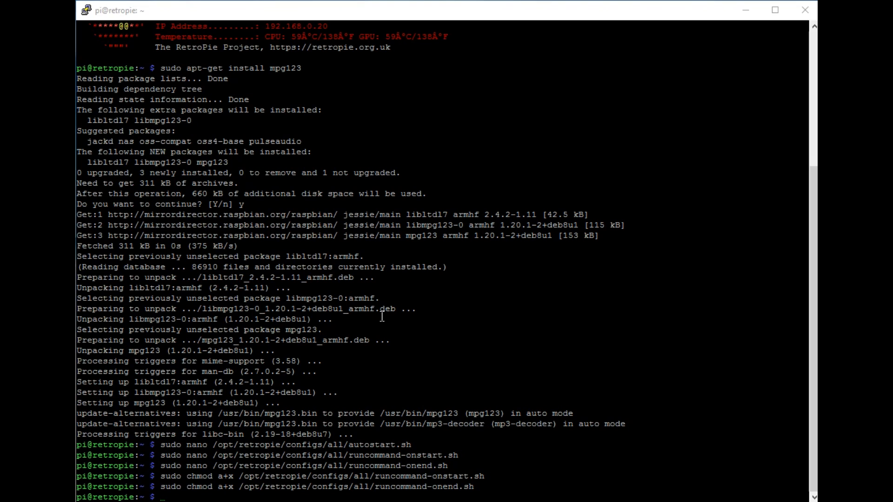
Add '[[ $(tty) == "/dev/tty1" ]] && pkill mpg123' near the end of /home/pi/.bashrc in nano.
type("sudo nano /home/pi/.bashrc")
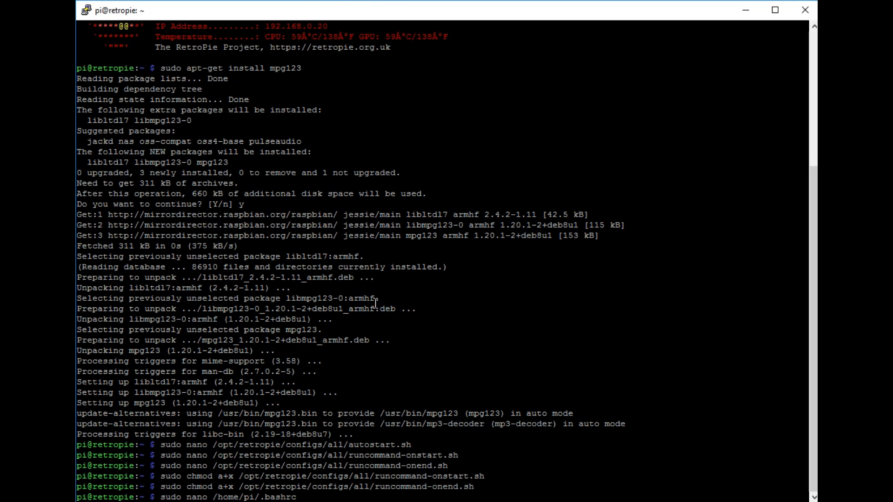
mouse_move(313, 471)
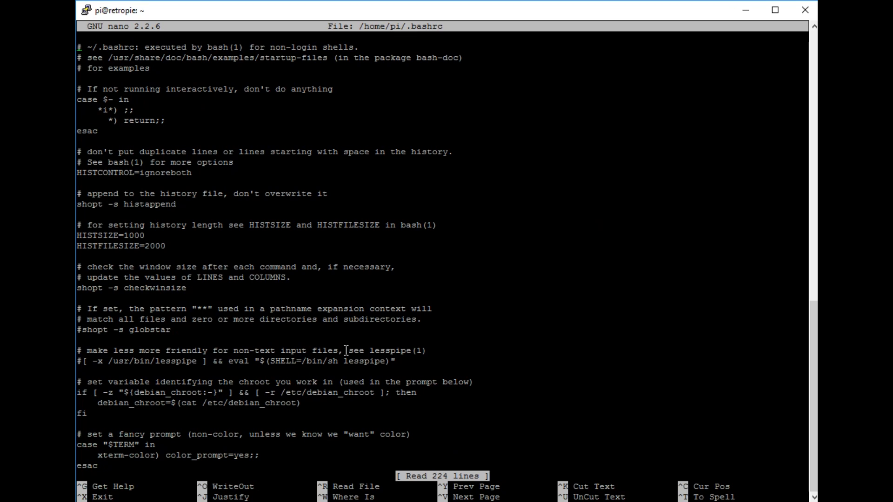
scroll("down", 3)
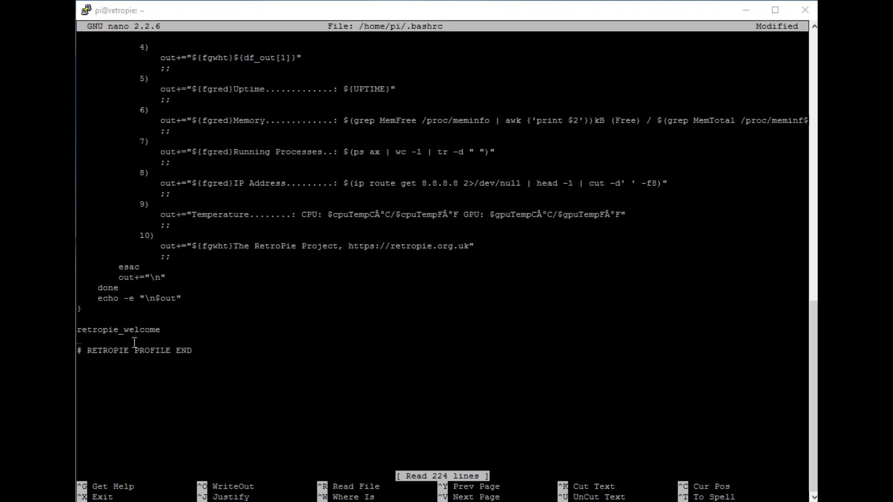
type("[[ $(tty) == \"/dev/tty1\" ]] && pkill mpg123")
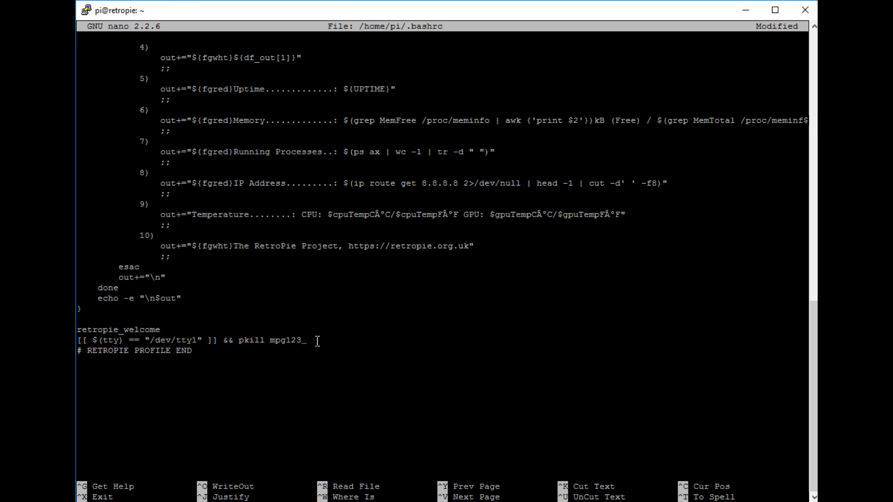
mouse_move(249, 366)
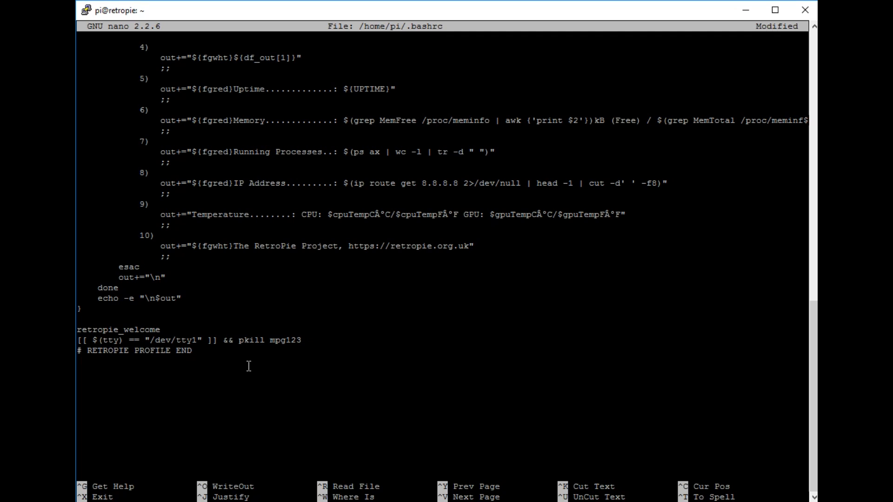
mouse_move(328, 360)
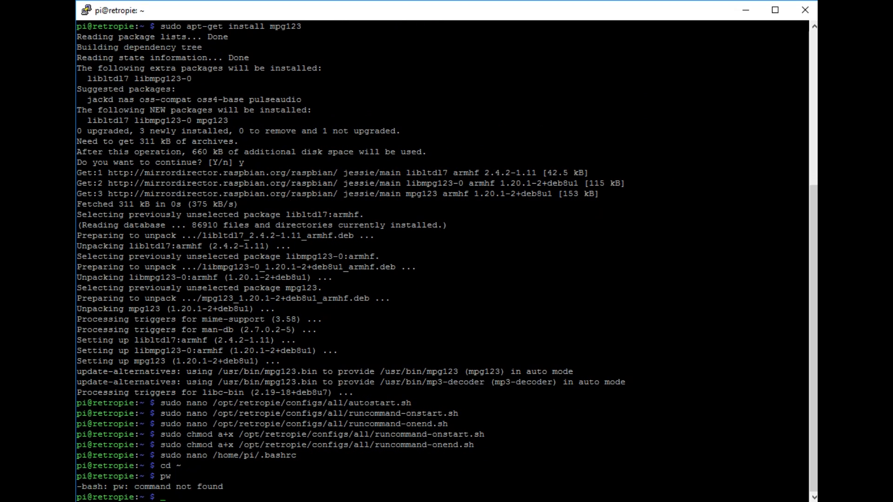
Check pwd, make the /home/pi/bgm directory, and list the home folder with ls -lah.
type("pwd")
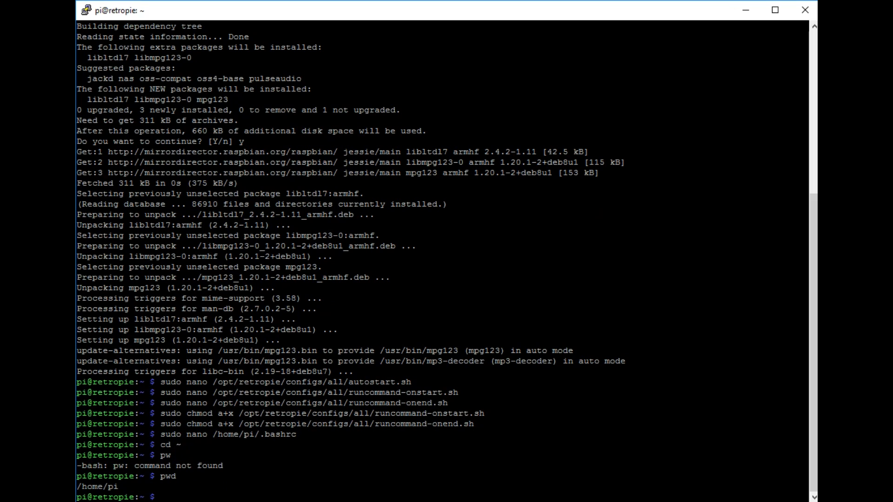
type("m")
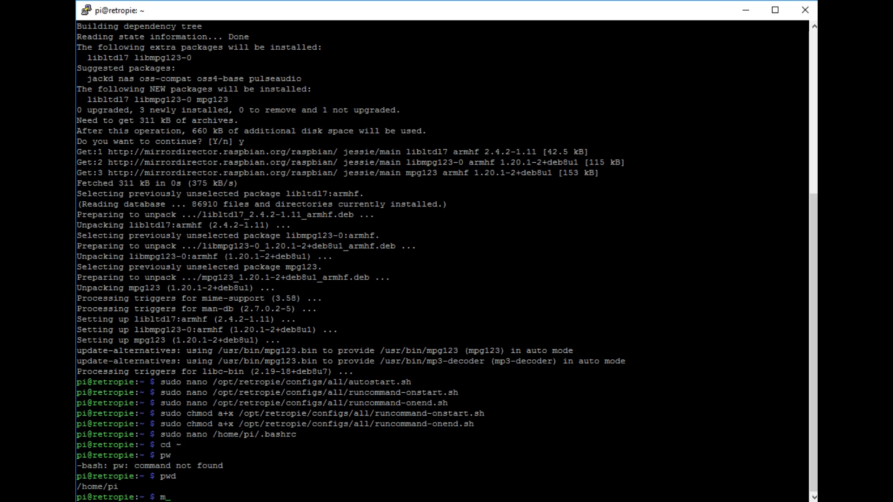
type("kdir")
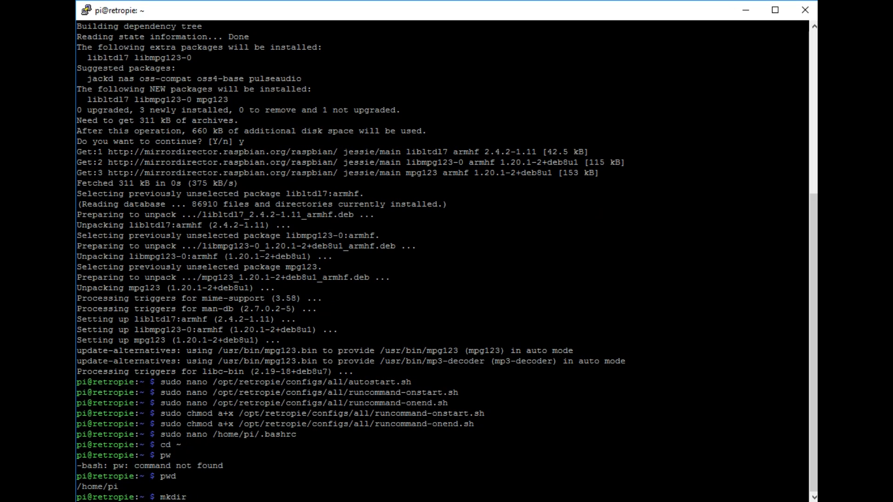
type("bgm")
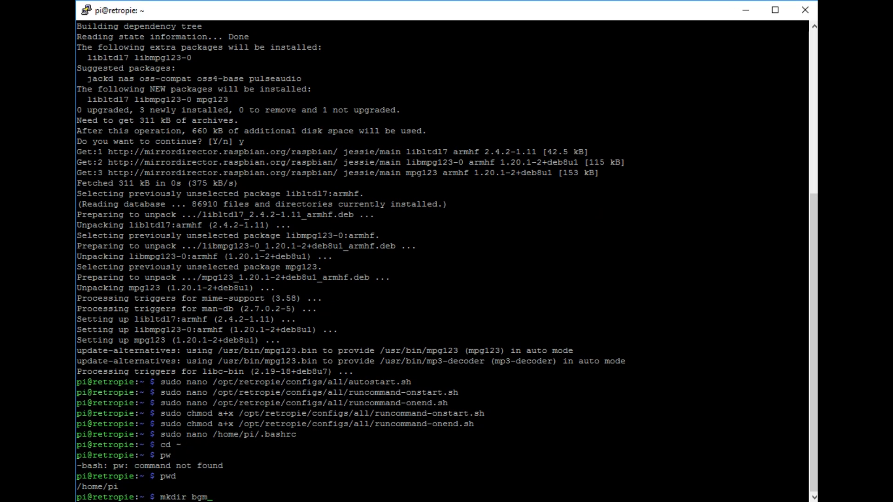
key("BackSpace")
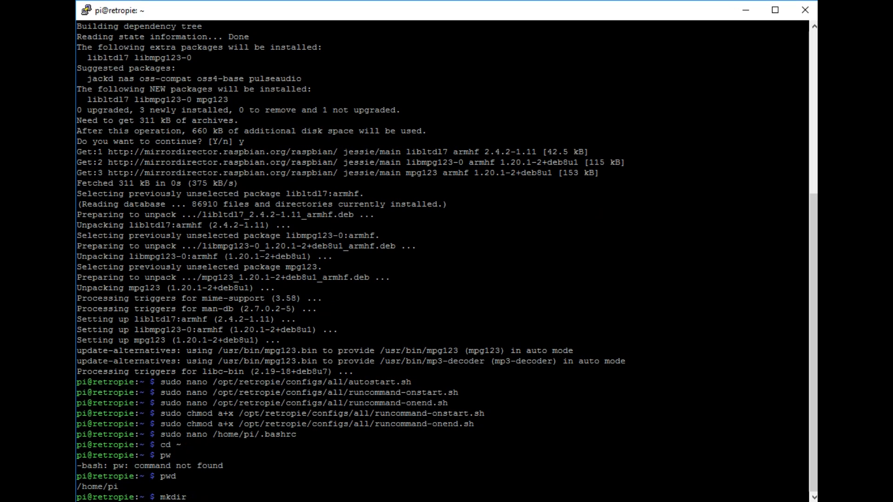
type("/home")
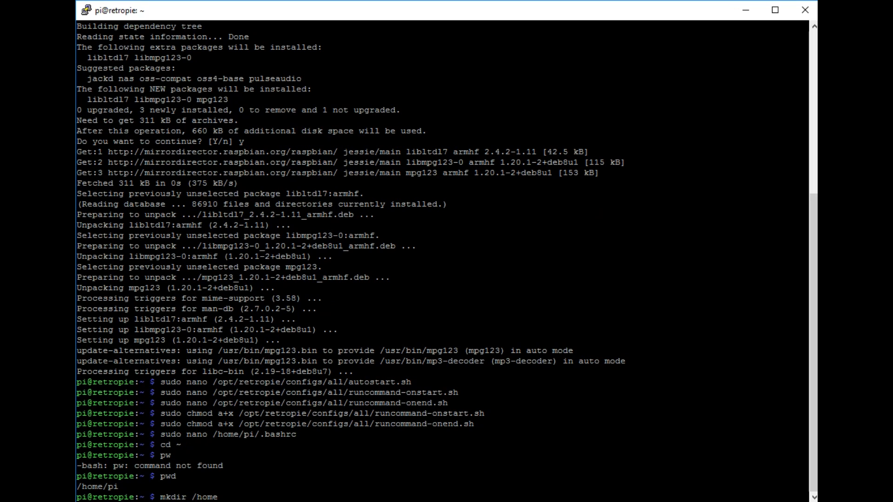
type("/pi/bgm")
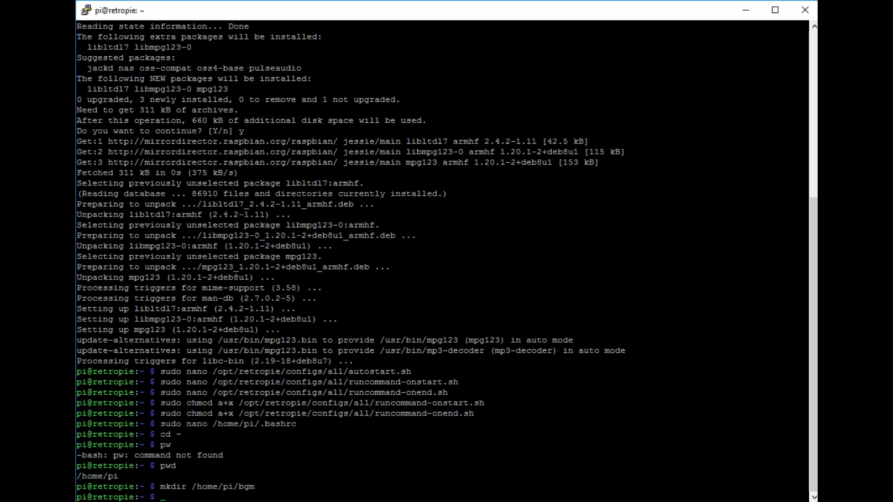
type("ls -lah")
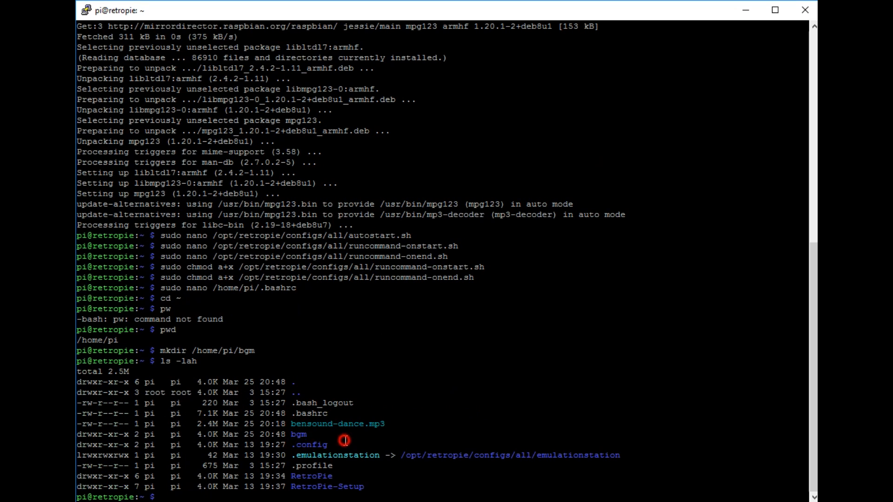
Highlight the bgm folder name in the detailed home directory listing.
double_click(298, 434)
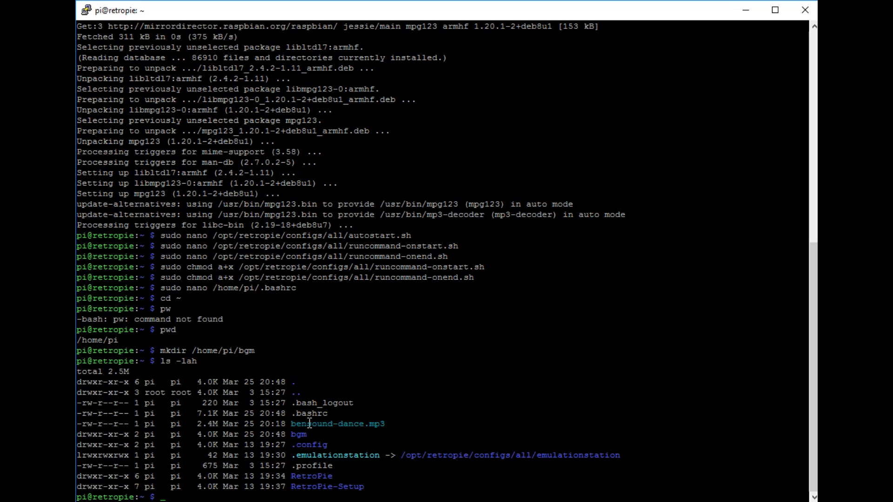
double_click(299, 434)
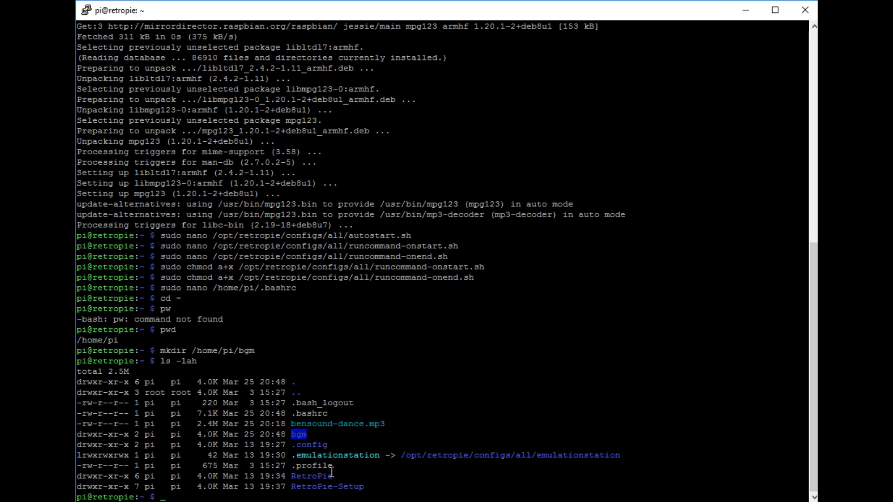
mouse_move(334, 454)
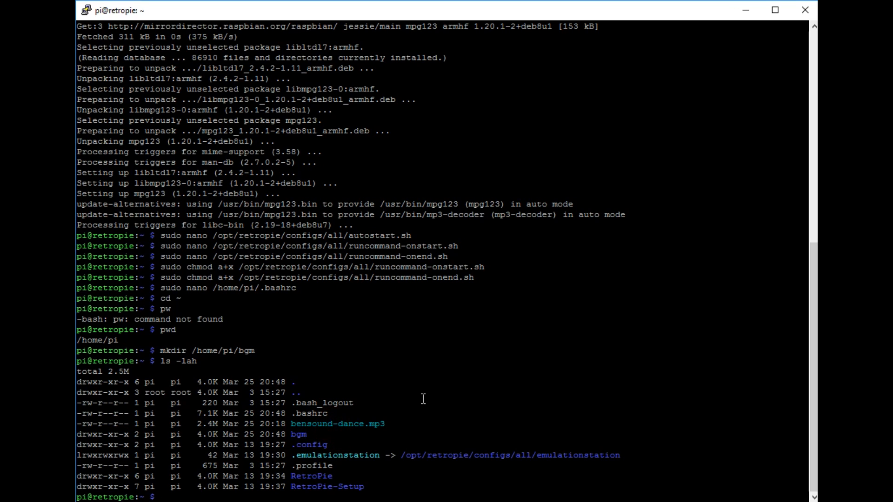
Attempt mv bensound-dance.mp3 to /bgm/ and to /bgm/bensound.mp3, both failing on the wrong path.
type("mv b")
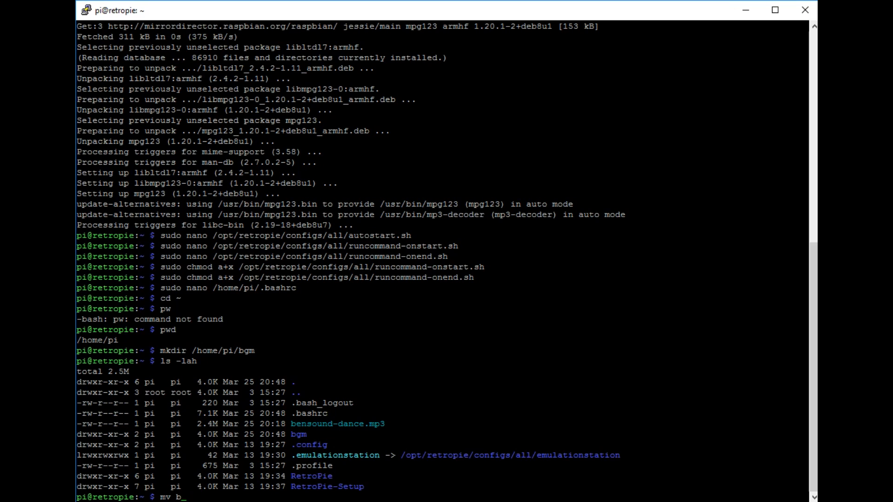
type("ensound-dance.mp3")
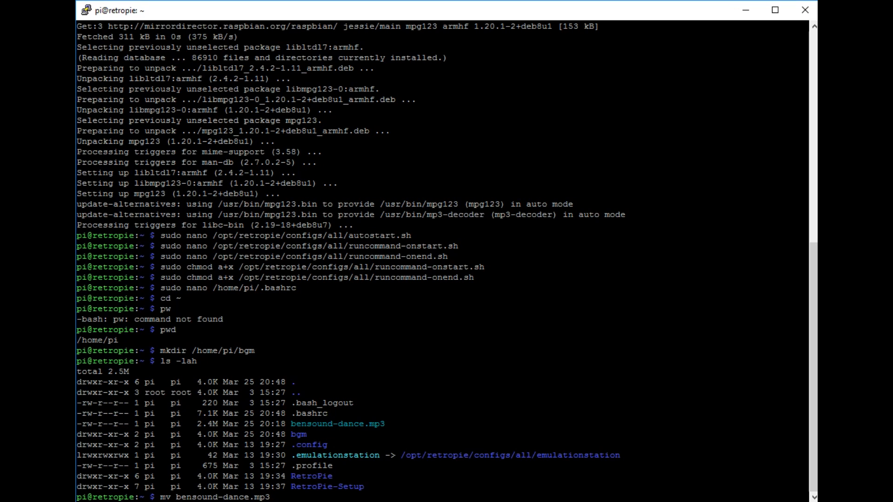
type("/bgm")
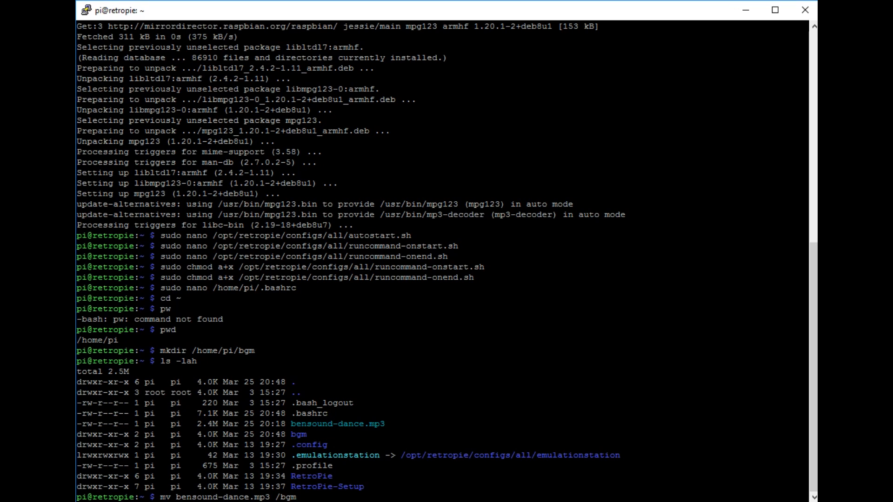
type("/")
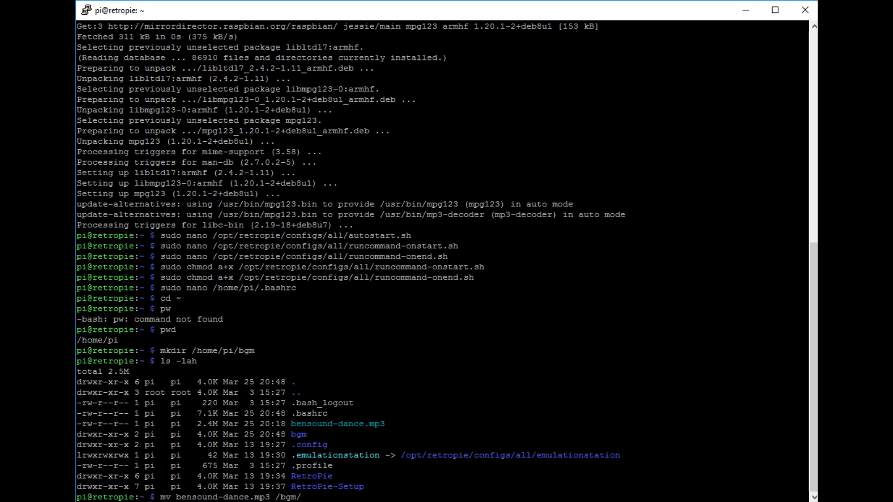
key("Return")
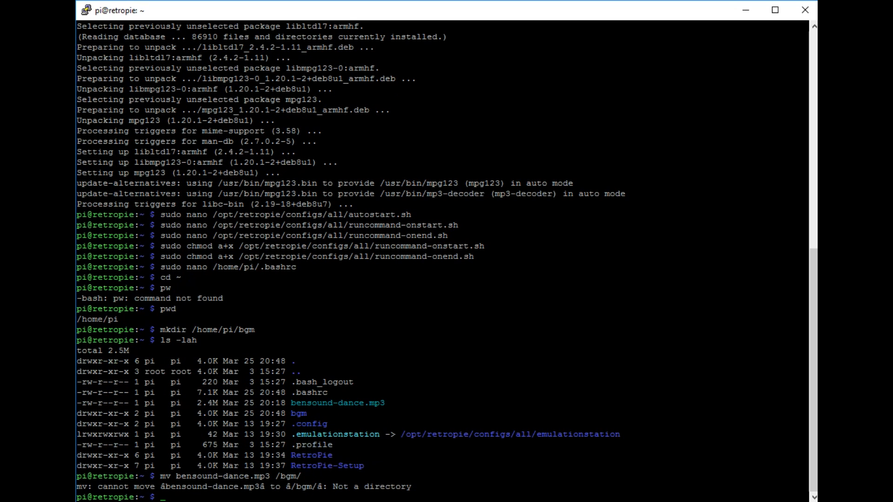
type("mv bensound-dance.mp3 /bgm/")
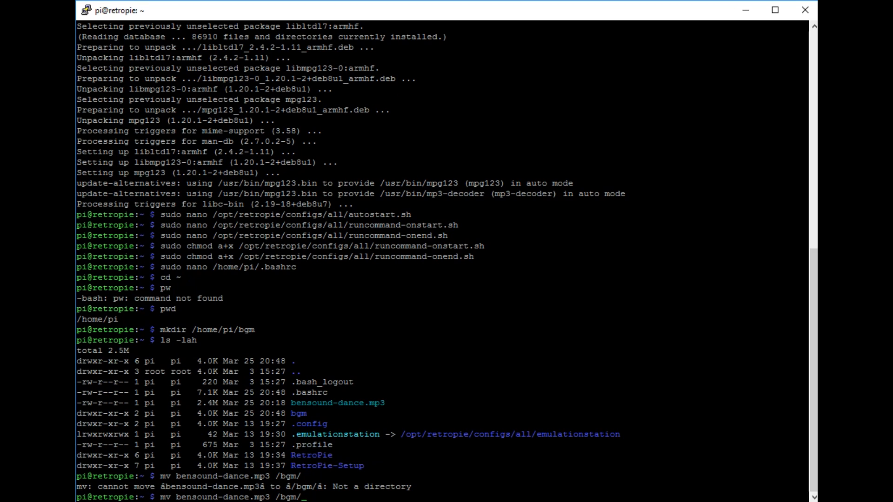
type("bensound.mp3")
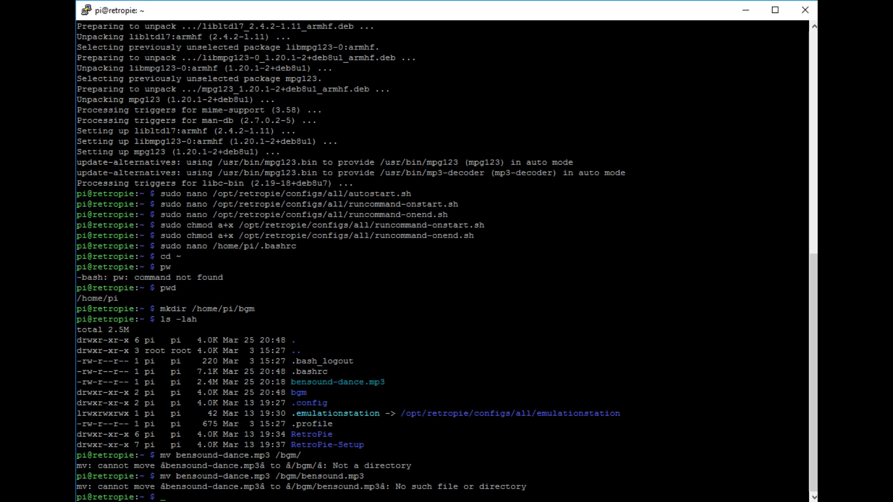
type("mv bensound-dance.mp3 /bgm/bensound.mp3")
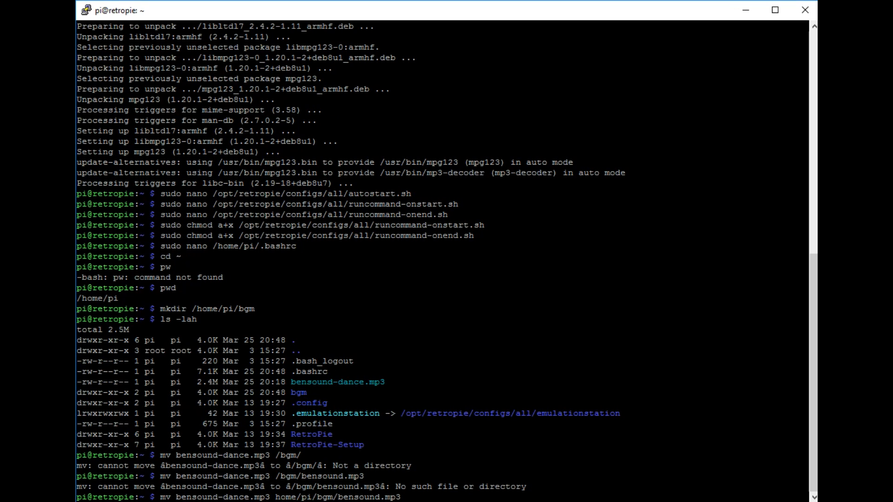
key("Return")
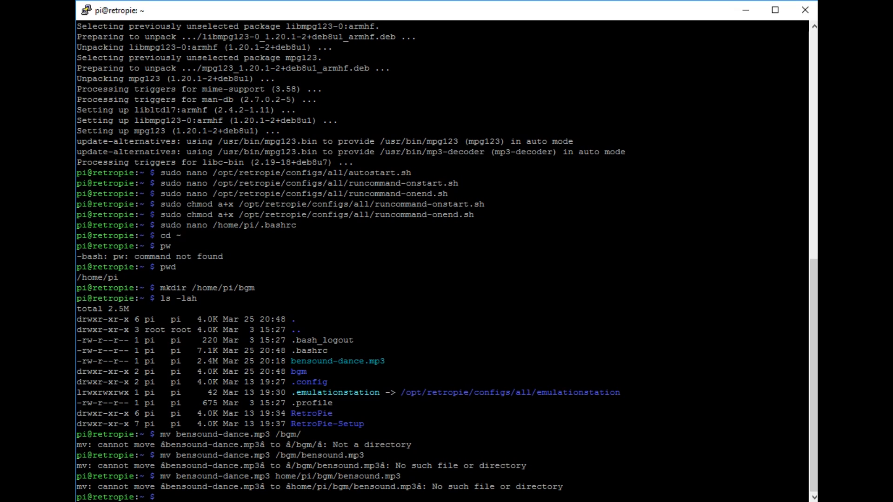
Move bensound-dance.mp3 into /home/pi/bgm/ with the corrected mv command.
type("mv bensound-dance.mp3 home/")
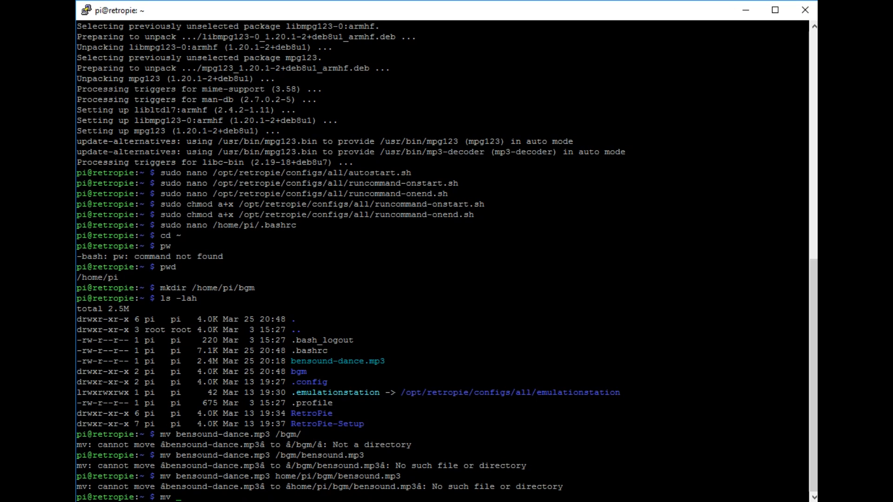
type("bensound-dance.mp3 /home")
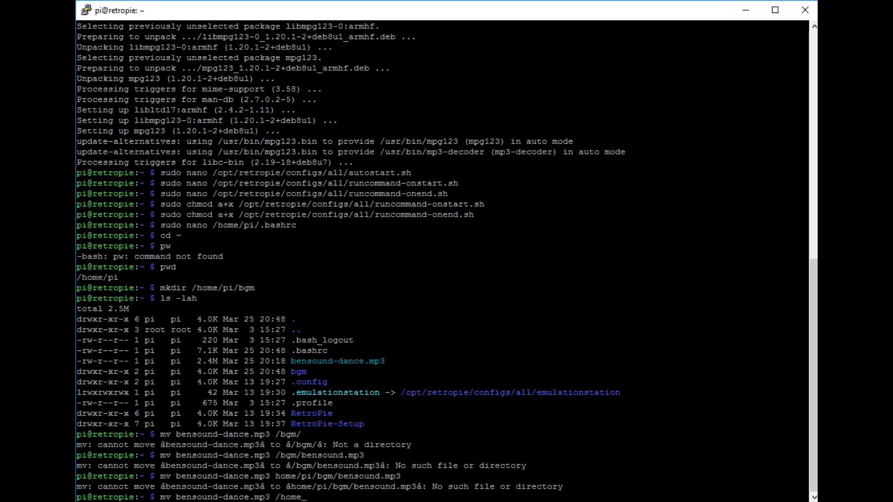
type("pi/")
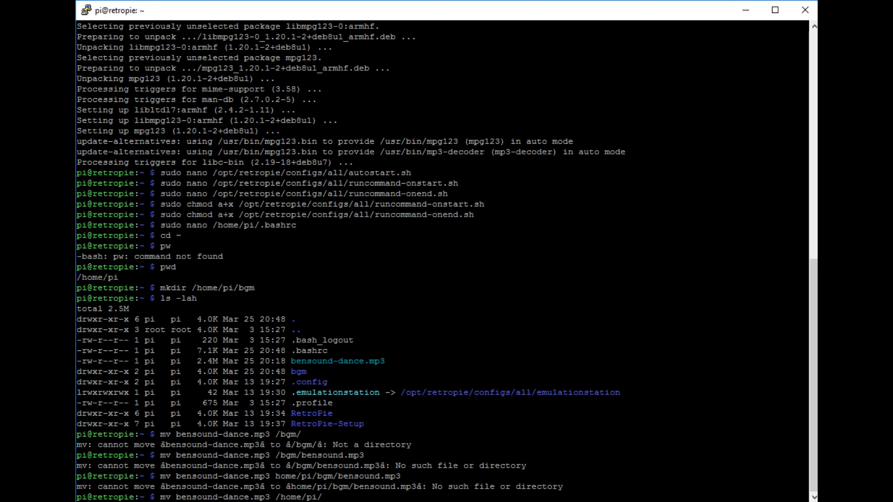
key("Return")
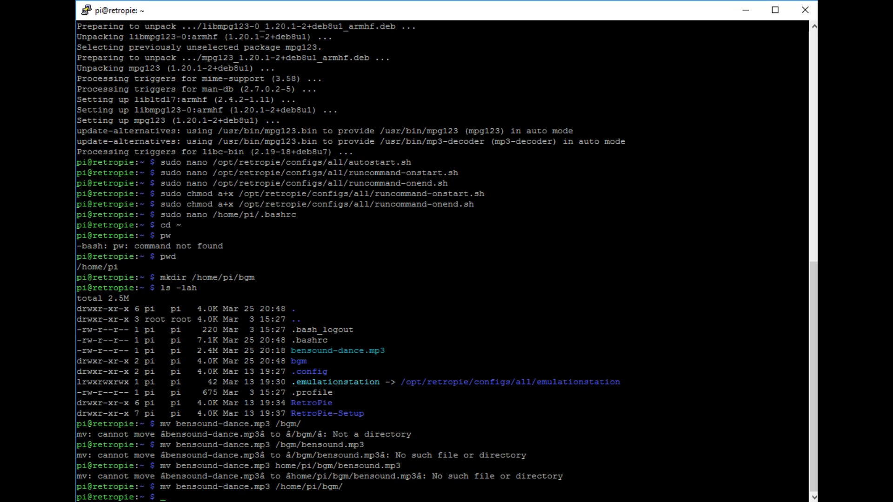
Enter the bgm folder and list it, confirming bensound-dance.mp3 is inside.
type("cd bgm")
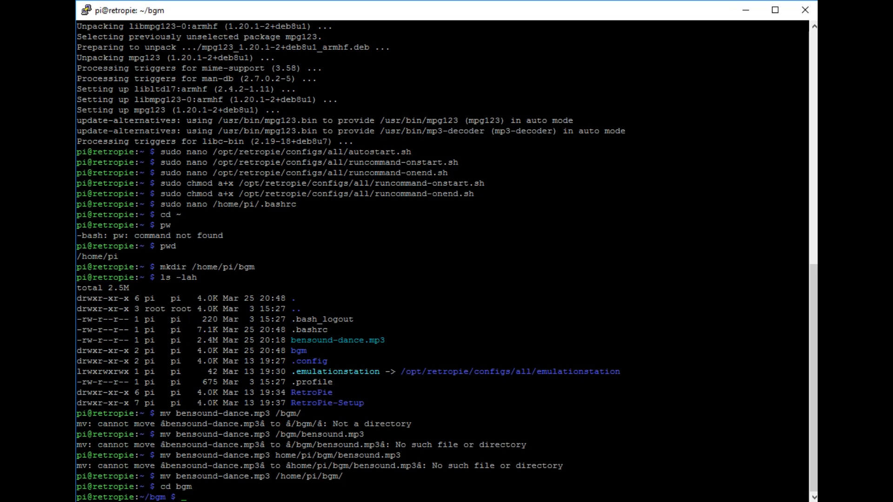
type("ls")
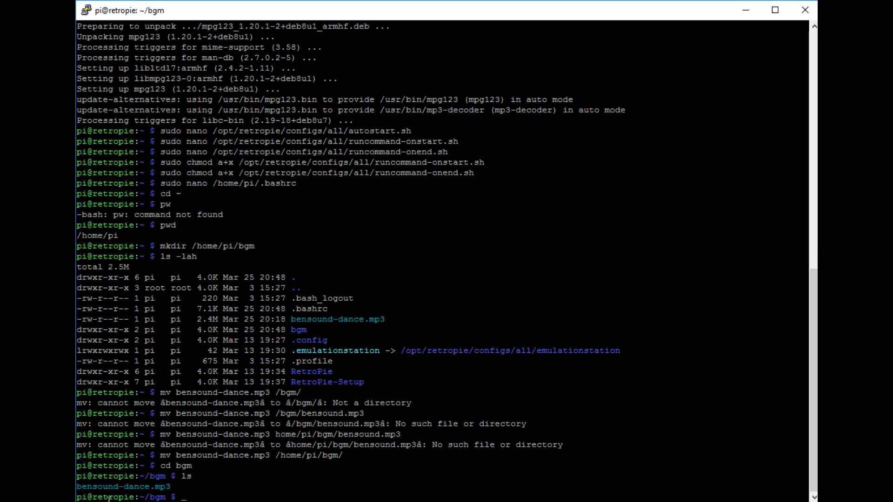